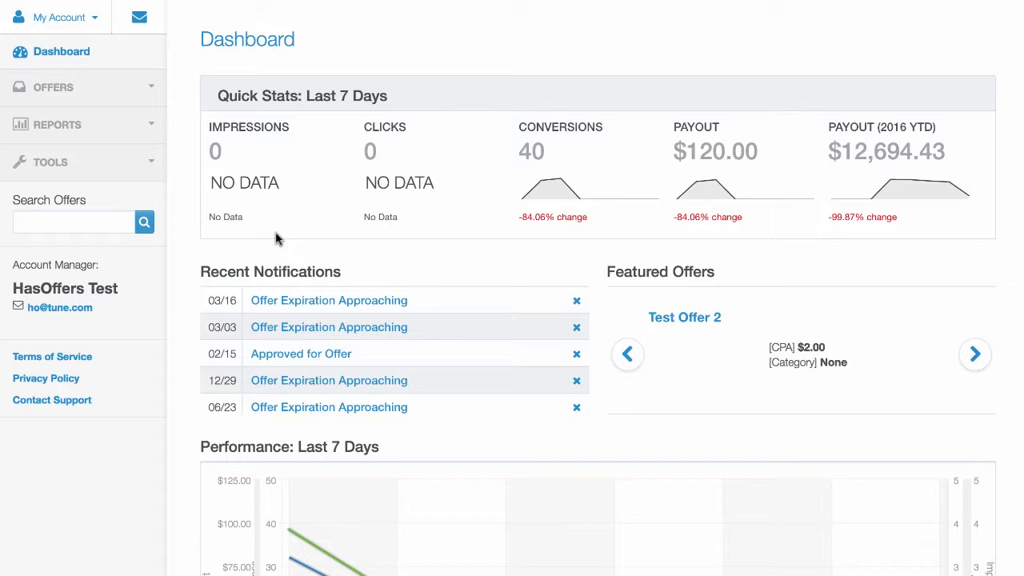
pyautogui.moveTo(50, 163)
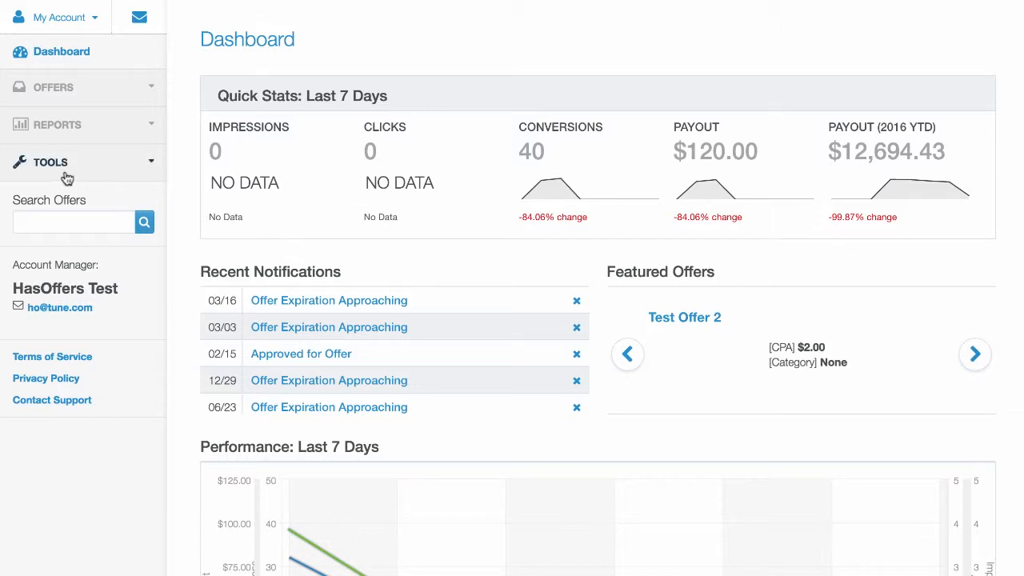
# Go to Tools > APIs and request a new API key.
pyautogui.click(51, 162)
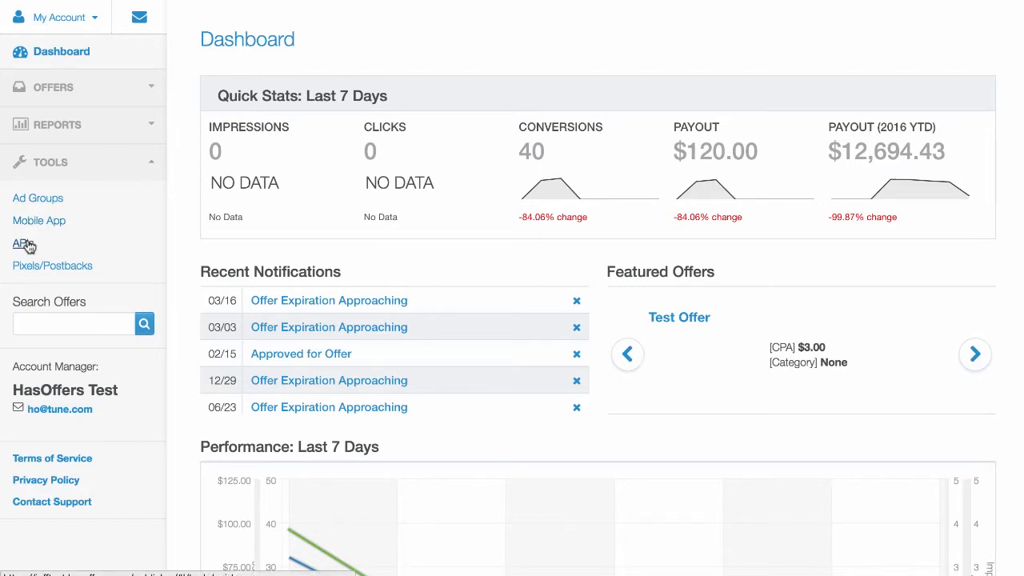
pyautogui.click(20, 242)
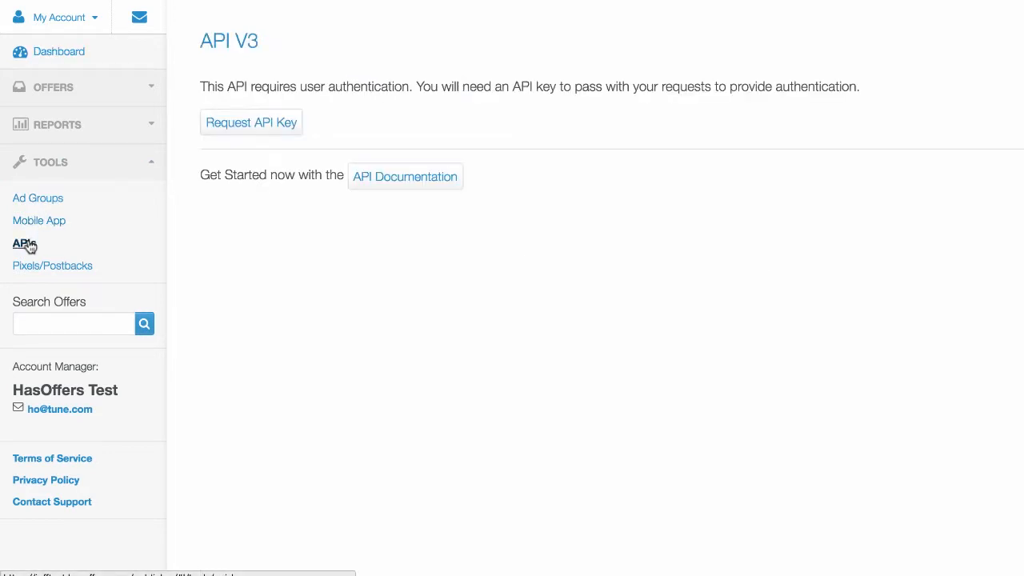
pyautogui.click(24, 242)
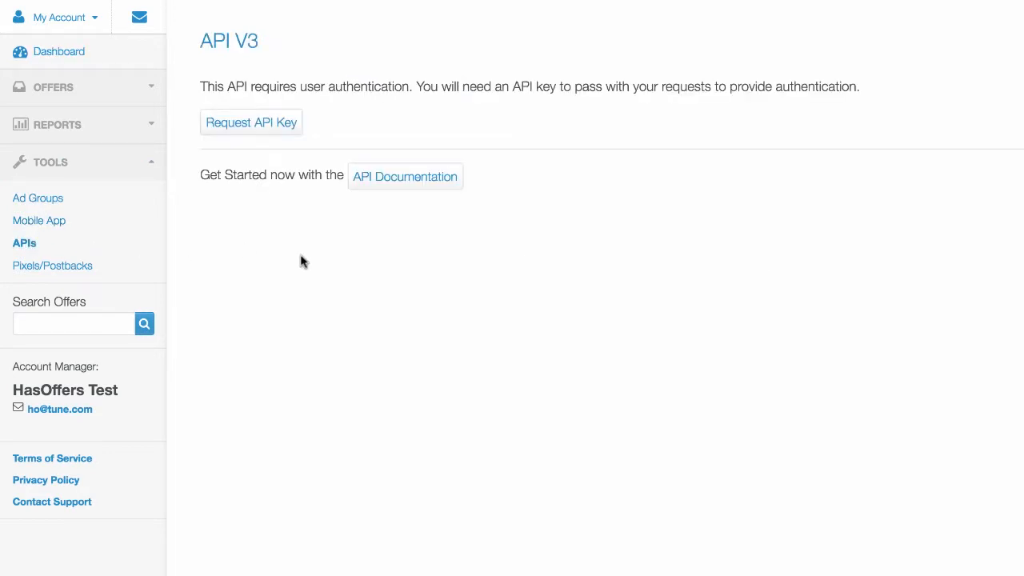
pyautogui.click(250, 122)
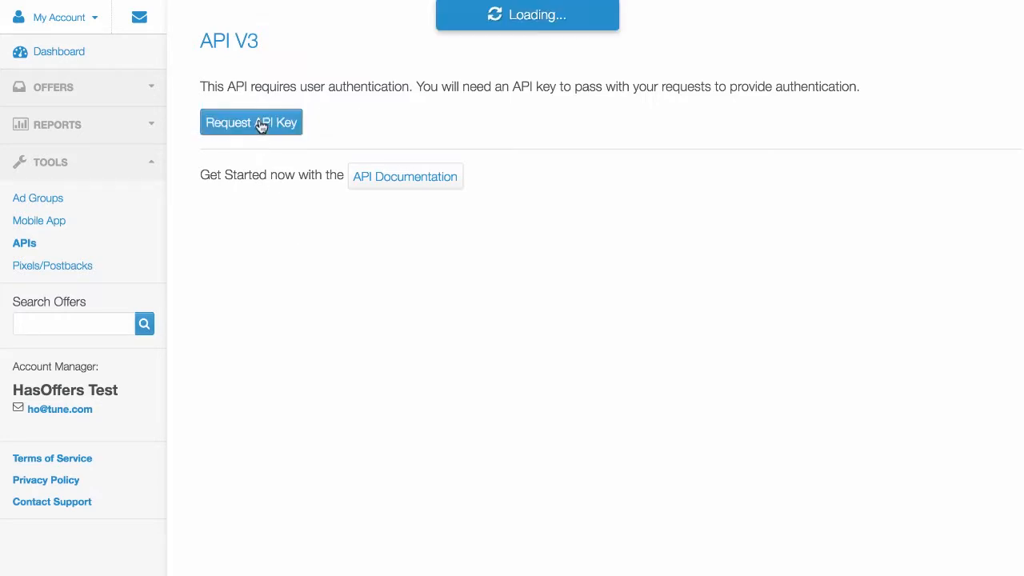
# Obtain the API key and Network ID jefftest, then open the API documentation.
pyautogui.click(252, 121)
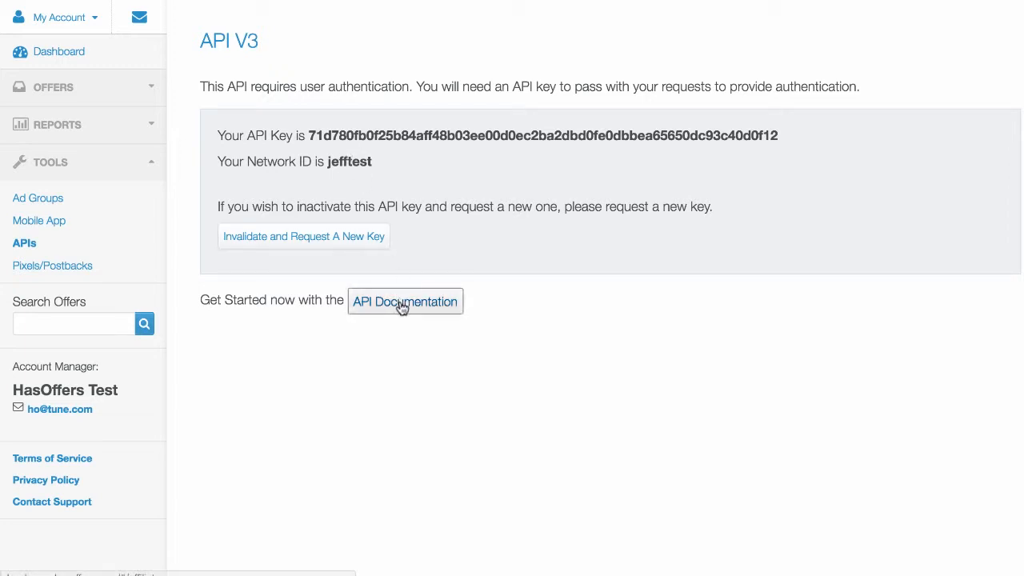
pyautogui.click(405, 302)
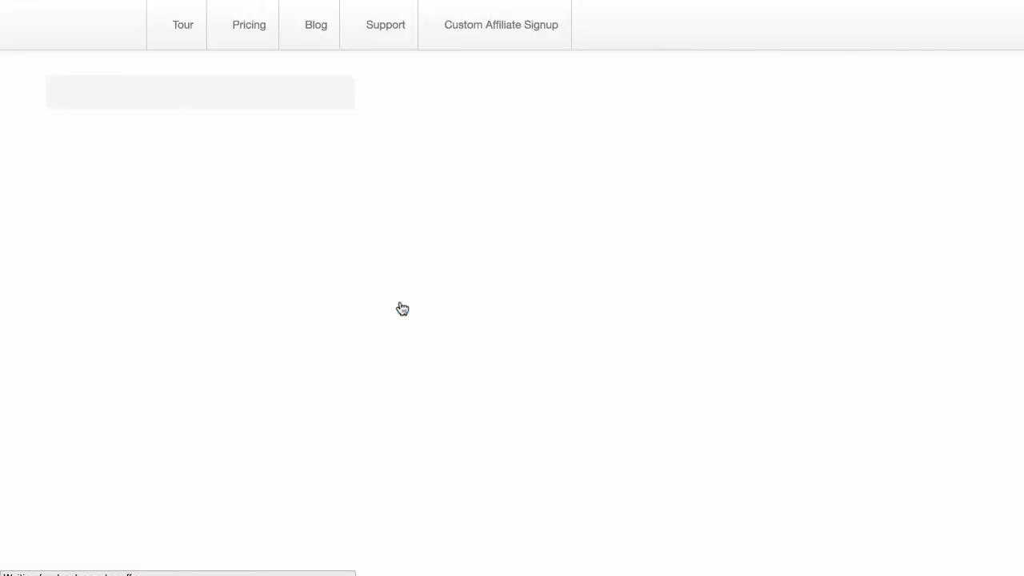